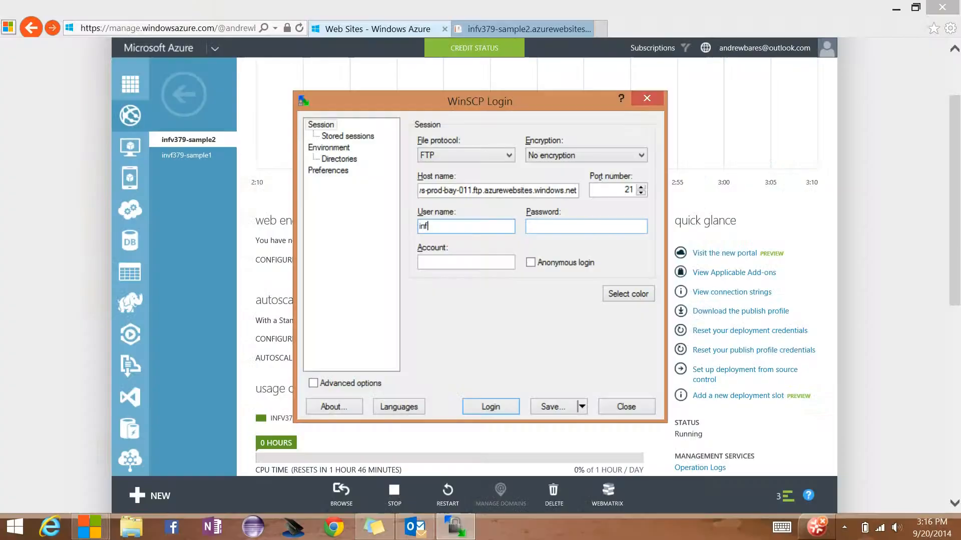
{"action": "type", "text": "v379-sample2"}
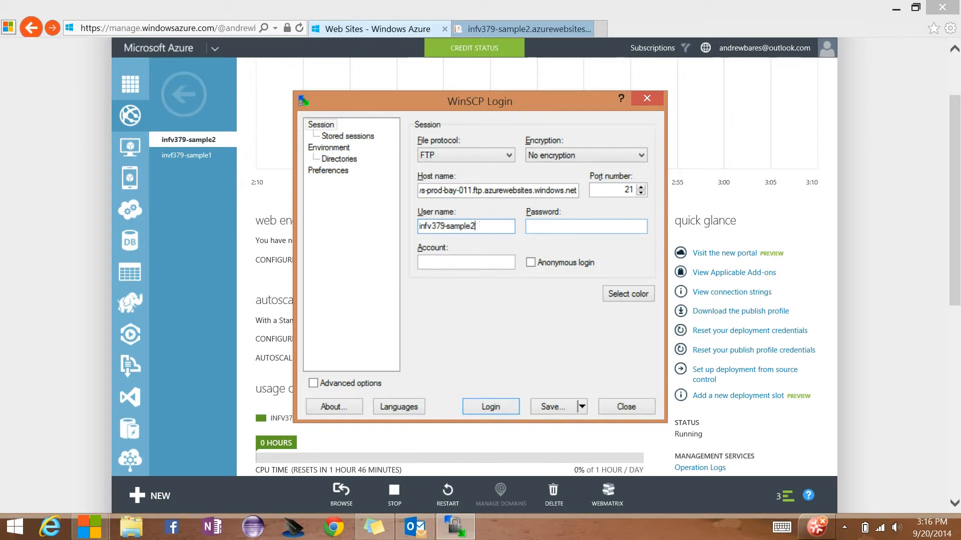
{"action": "type", "text": "\\andrewbar"}
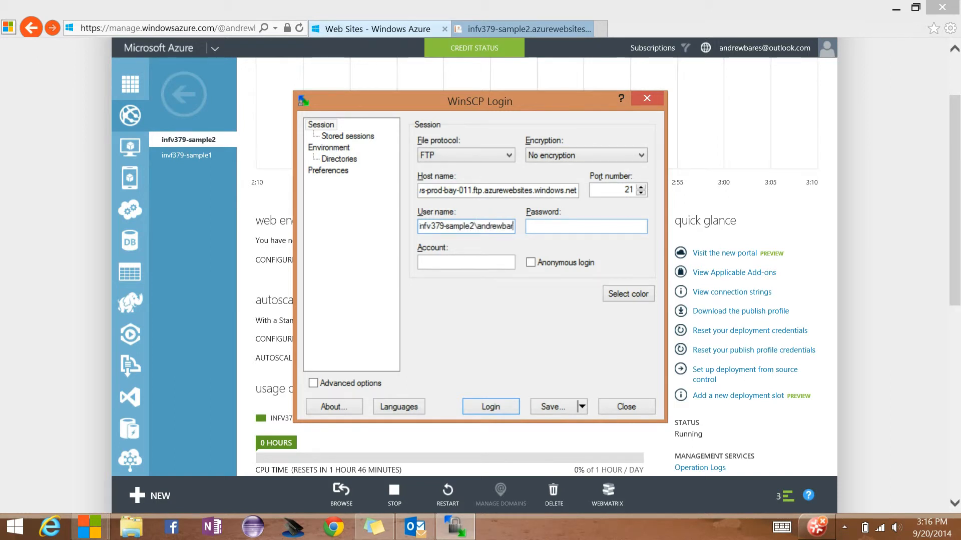
{"action": "left_click", "coordinate": [586, 226]}
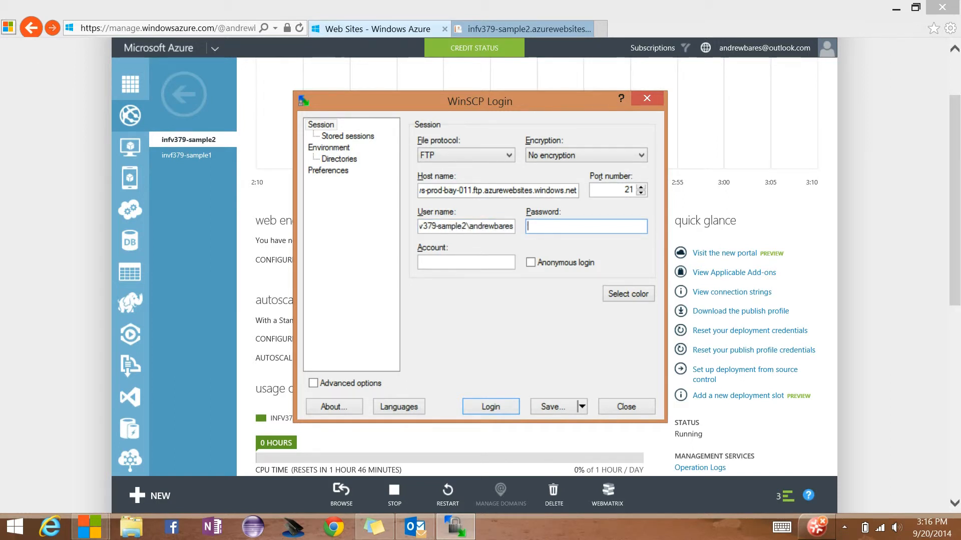
{"action": "type", "text": "password"}
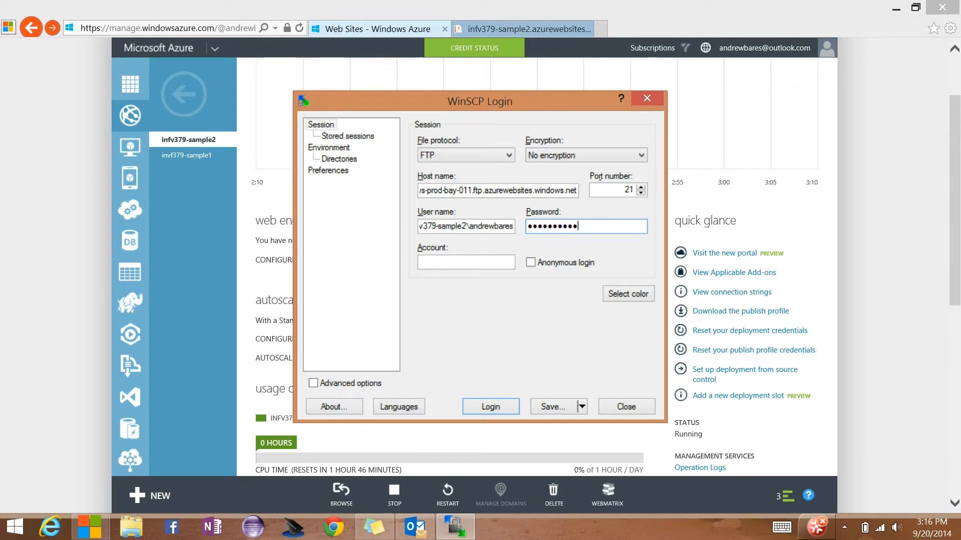
{"action": "left_click", "coordinate": [581, 407]}
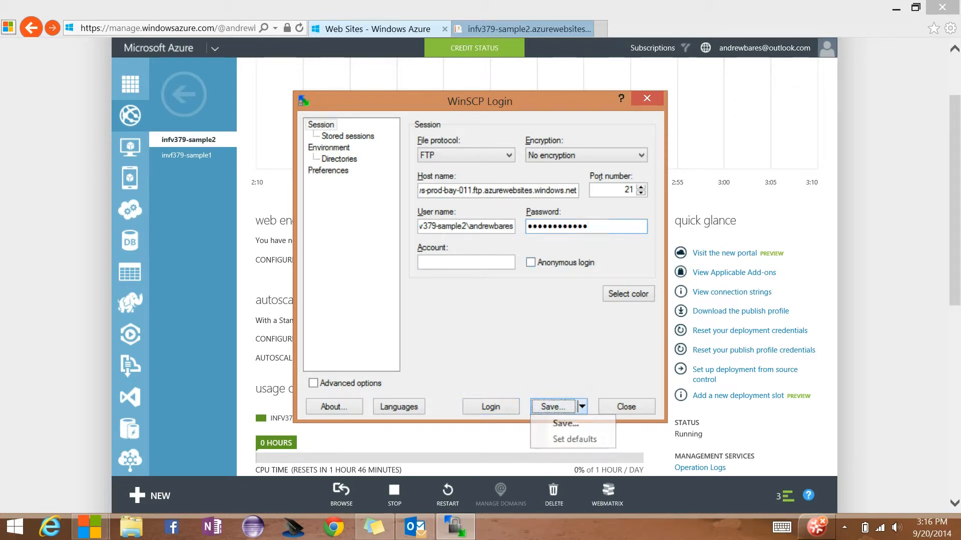